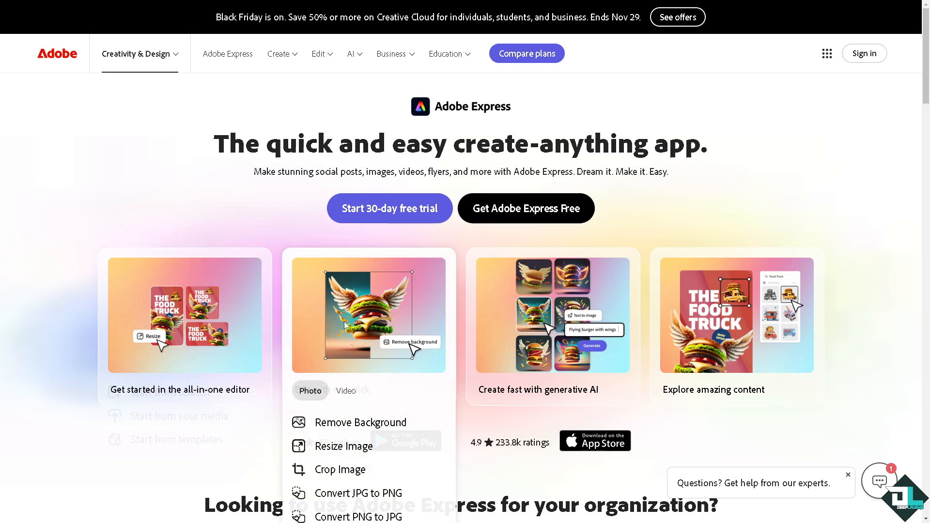
mouse_move(368, 315)
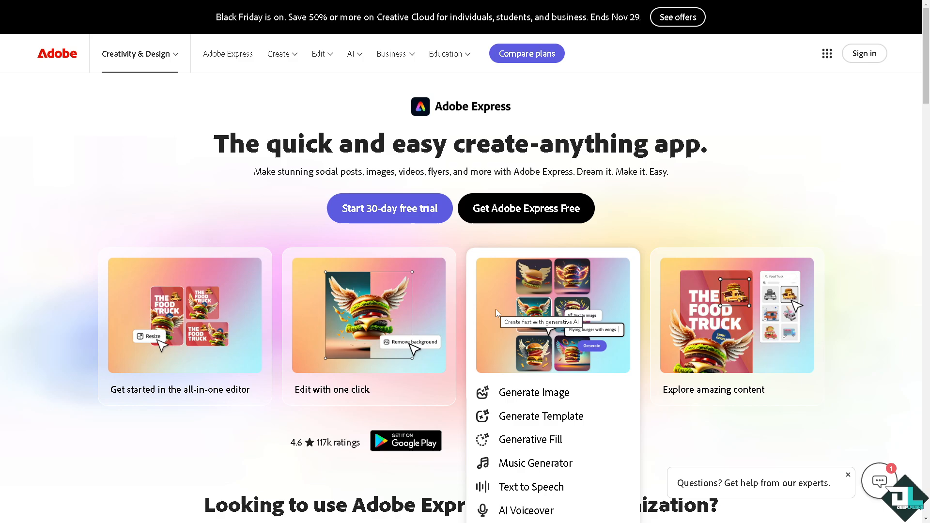
mouse_move(600, 311)
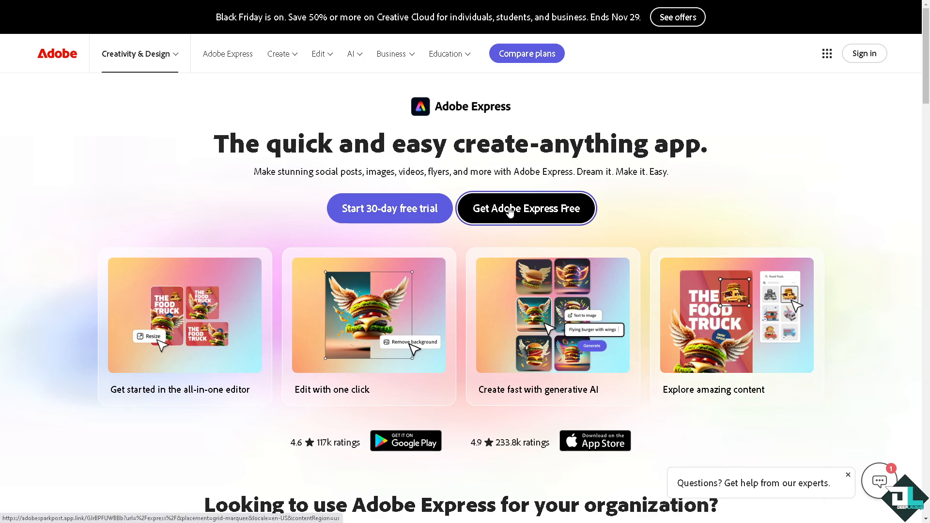
Start Adobe Express free and choose Google as the sign-in method
click(526, 209)
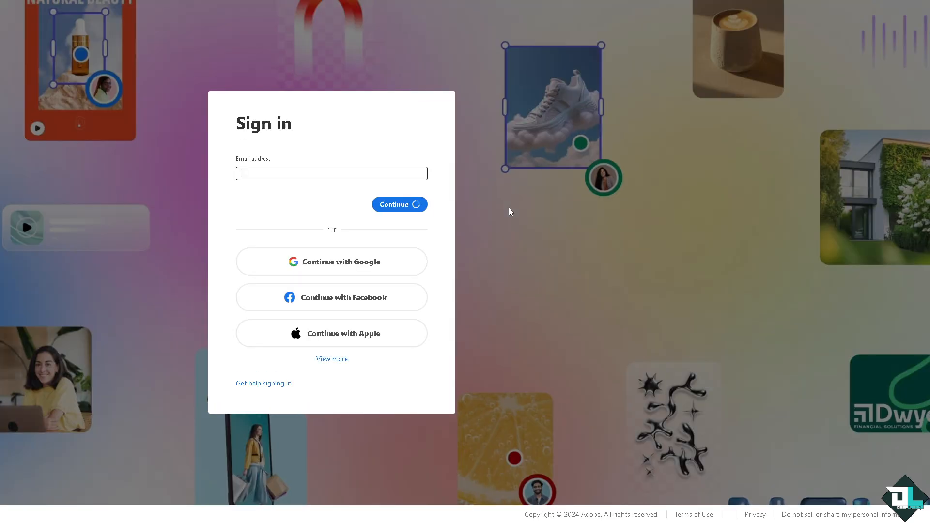
click(332, 359)
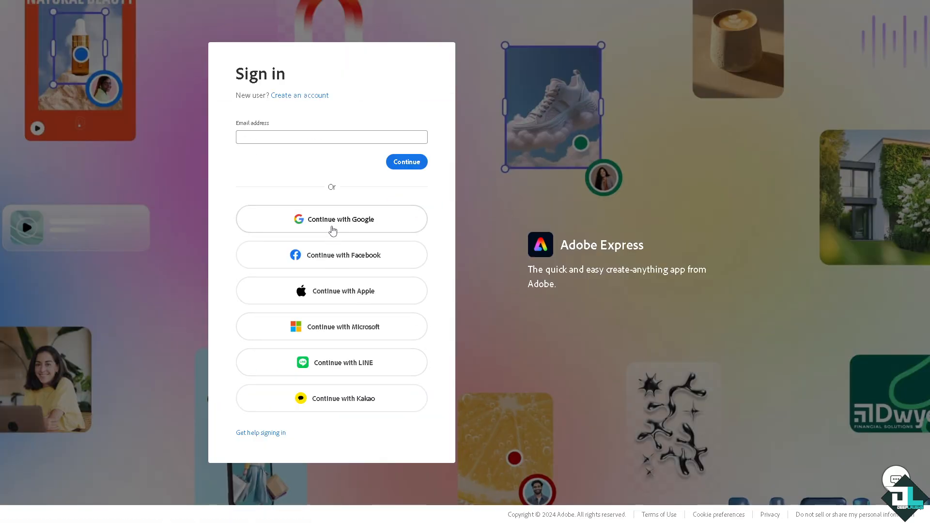
mouse_move(336, 321)
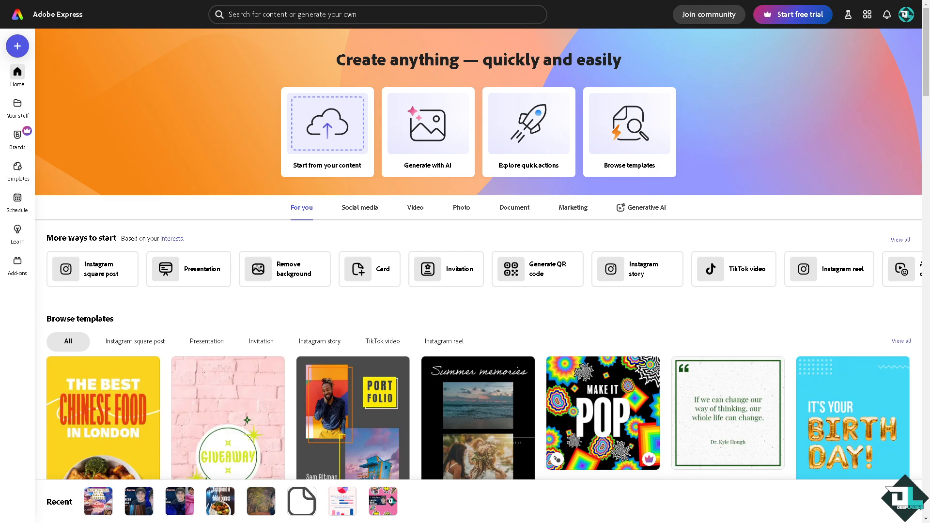
mouse_move(194, 305)
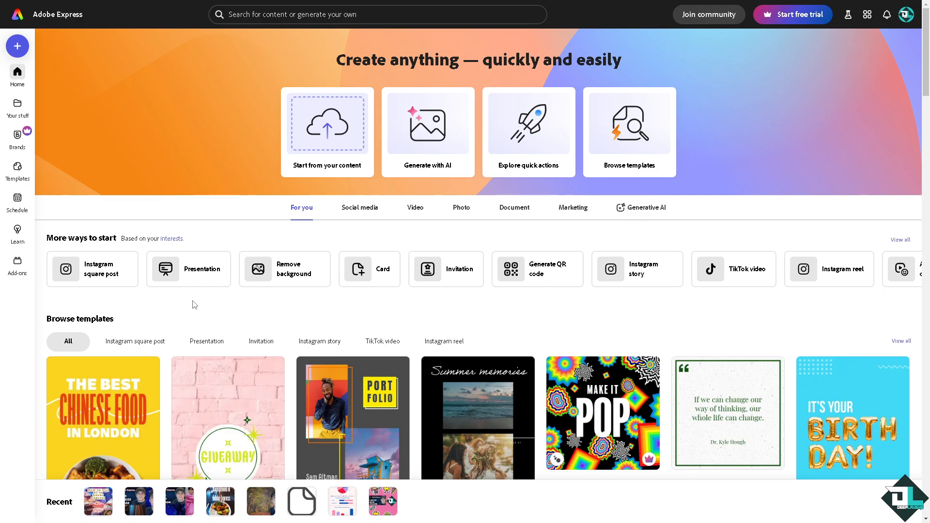
mouse_move(59, 243)
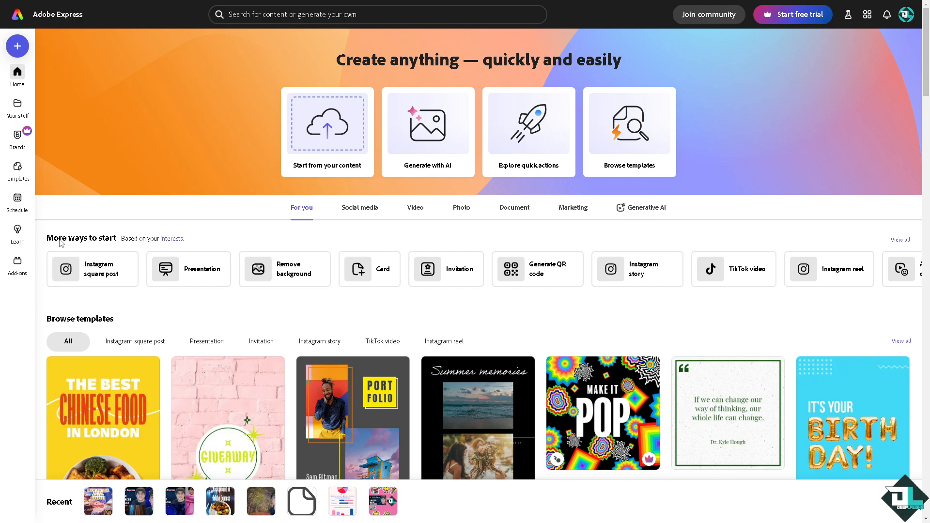
mouse_move(902, 240)
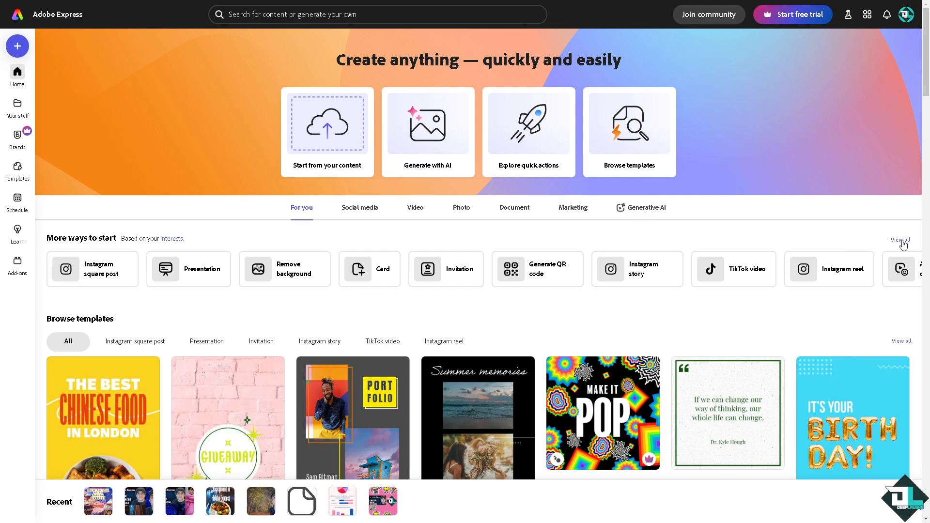
Bring up the Get started dialog listing every way to begin a project
click(17, 45)
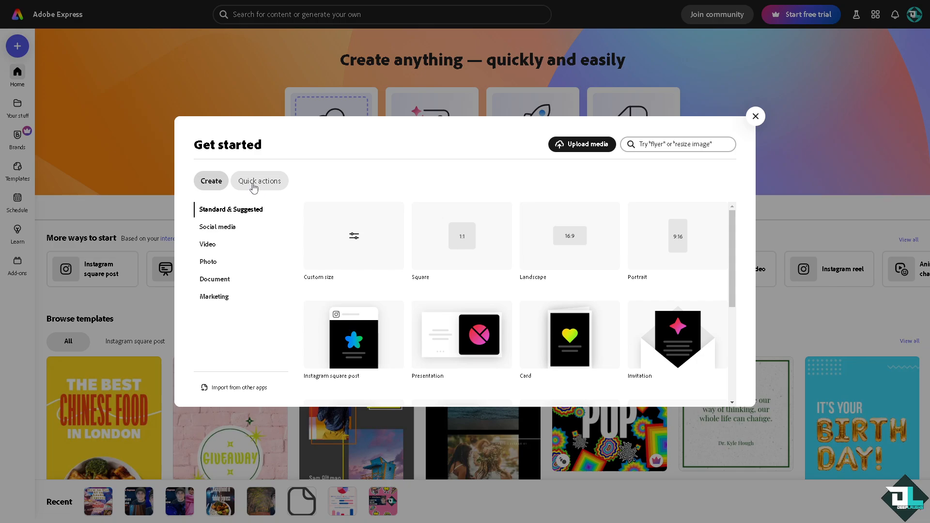
Show the Quick actions list and scroll down to Convert to SVG
click(259, 180)
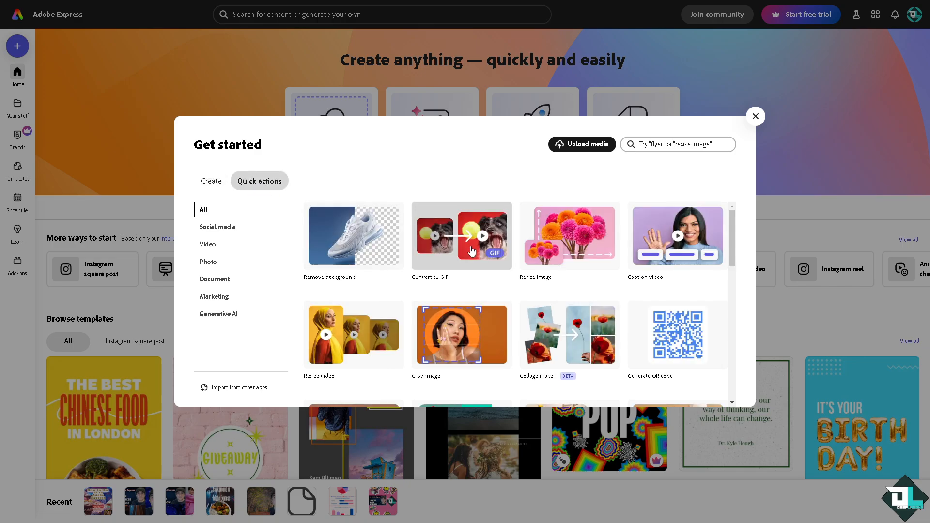
mouse_move(556, 261)
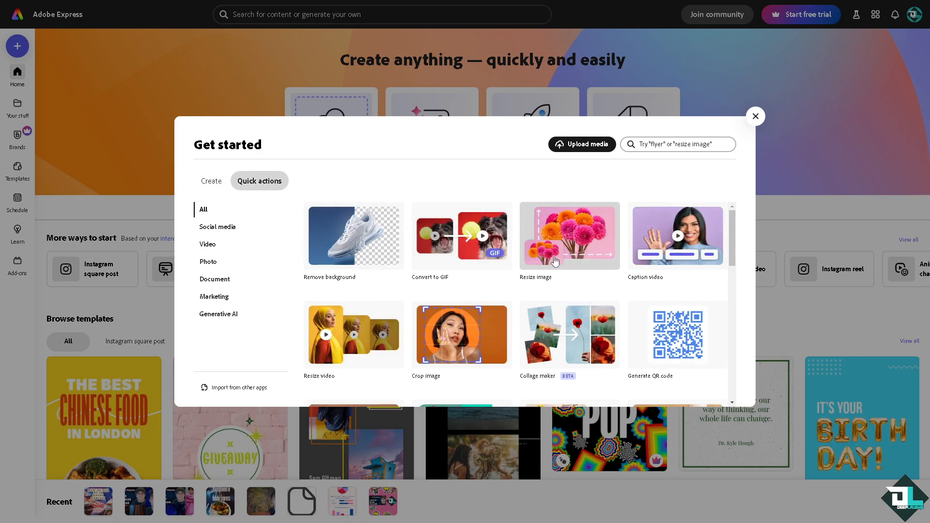
scroll(down, 3)
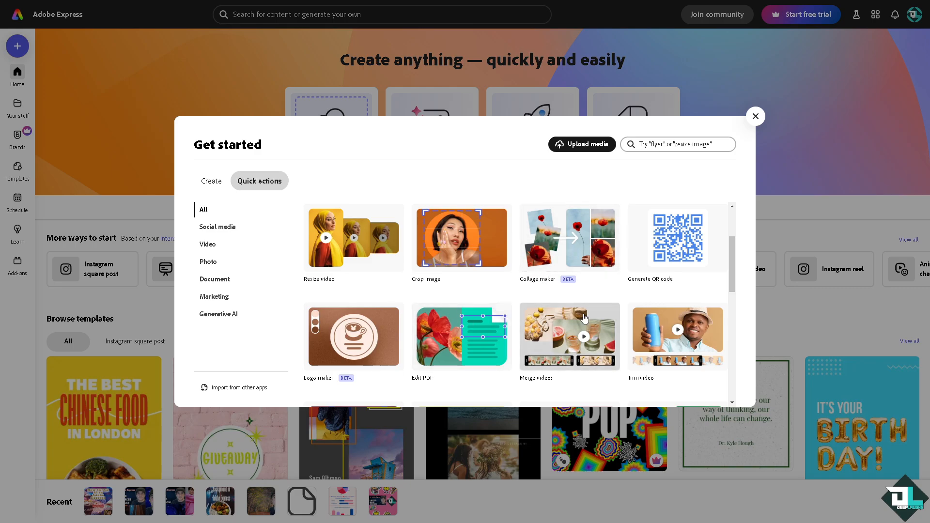
mouse_move(479, 292)
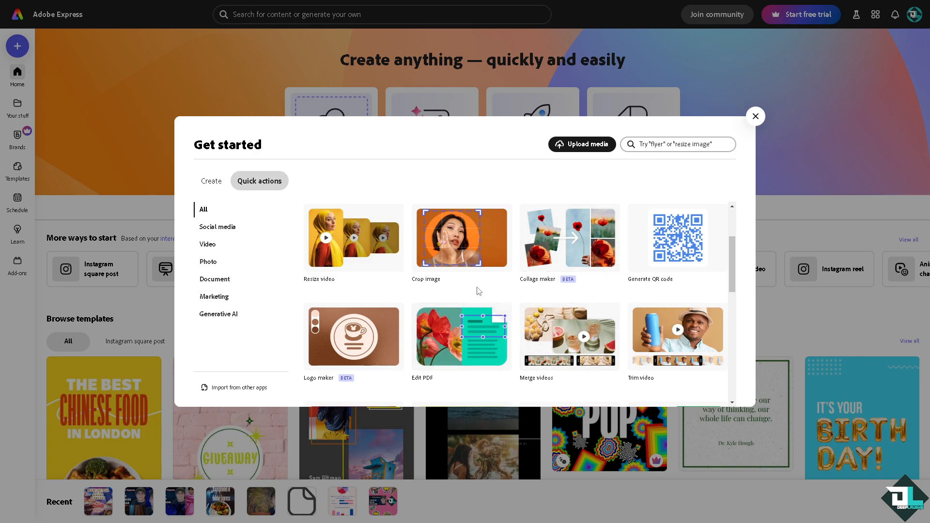
scroll(down, 3)
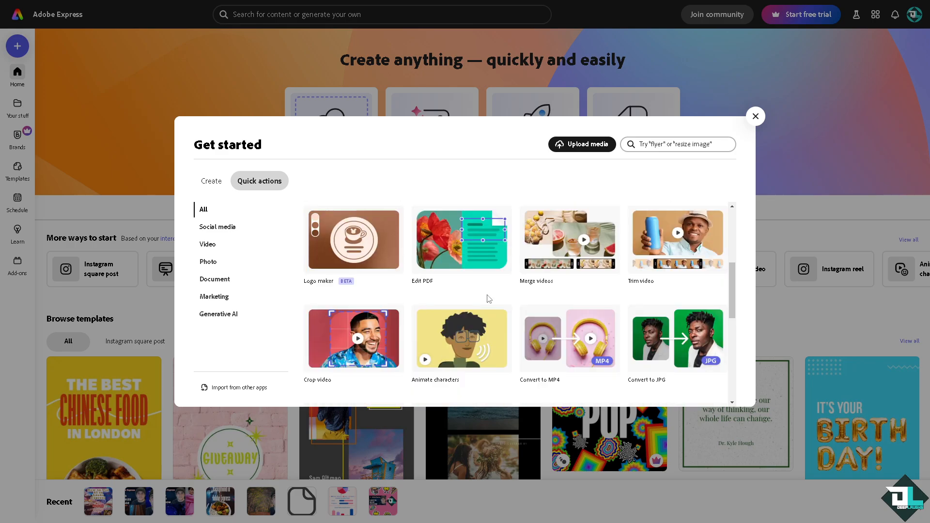
scroll(down, 3)
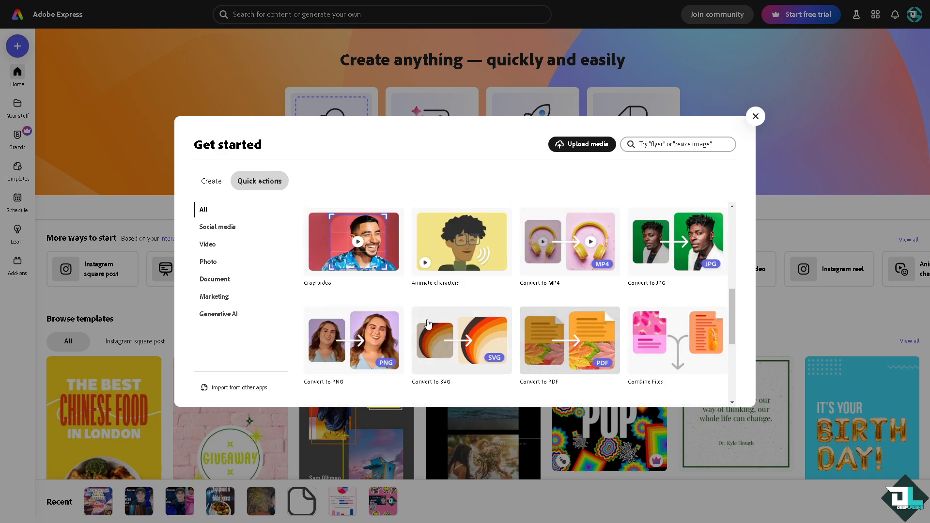
scroll(down, 3)
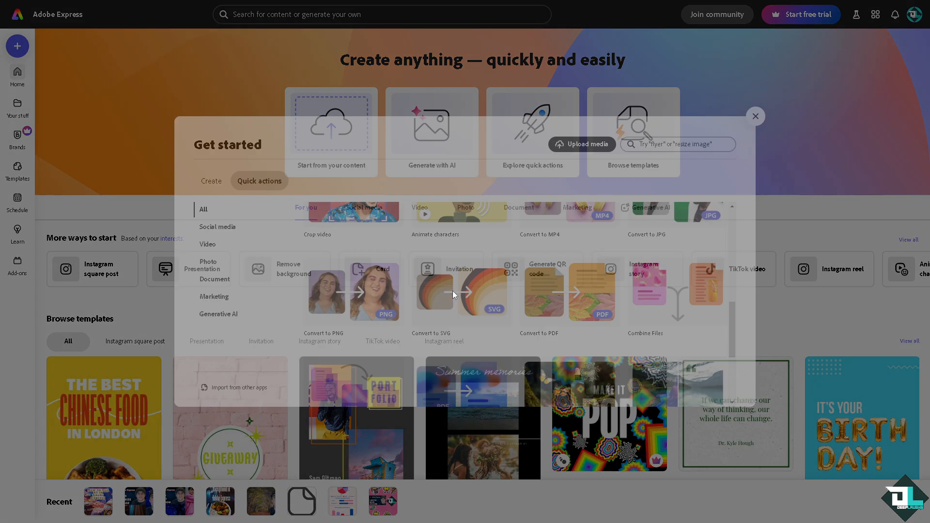
Launch the Convert to SVG quick action for the thumbnail image
click(442, 291)
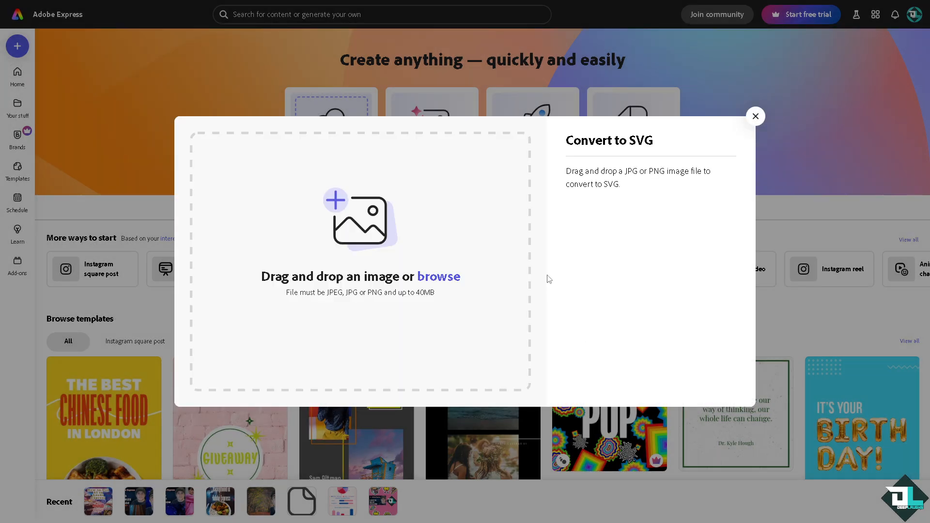
mouse_move(616, 239)
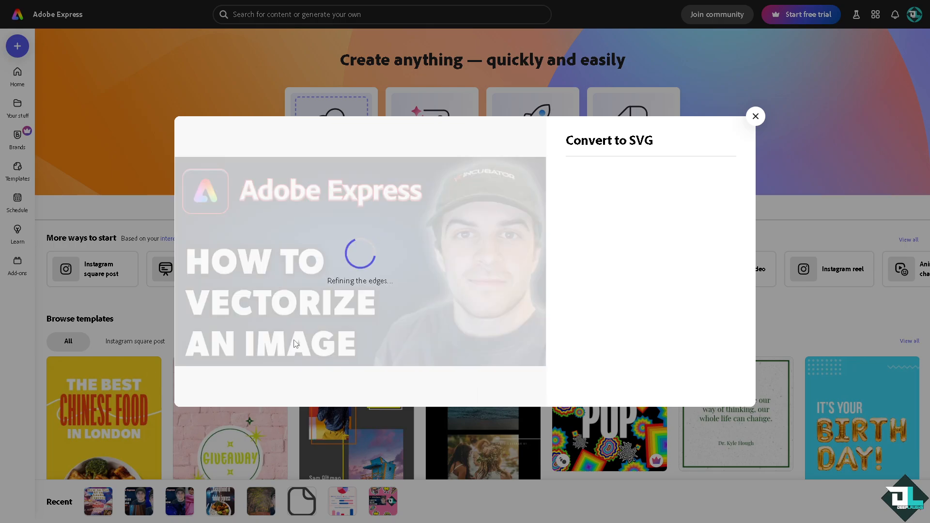
mouse_move(317, 362)
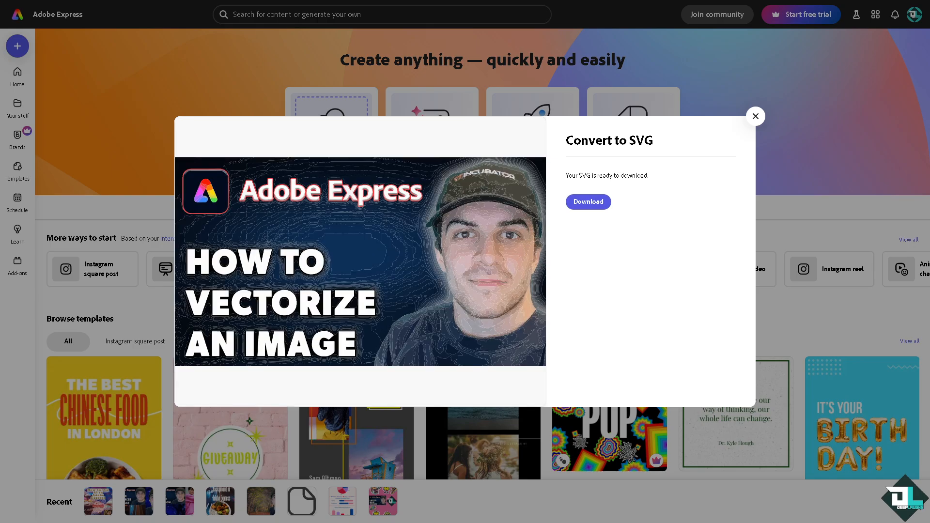
mouse_move(303, 215)
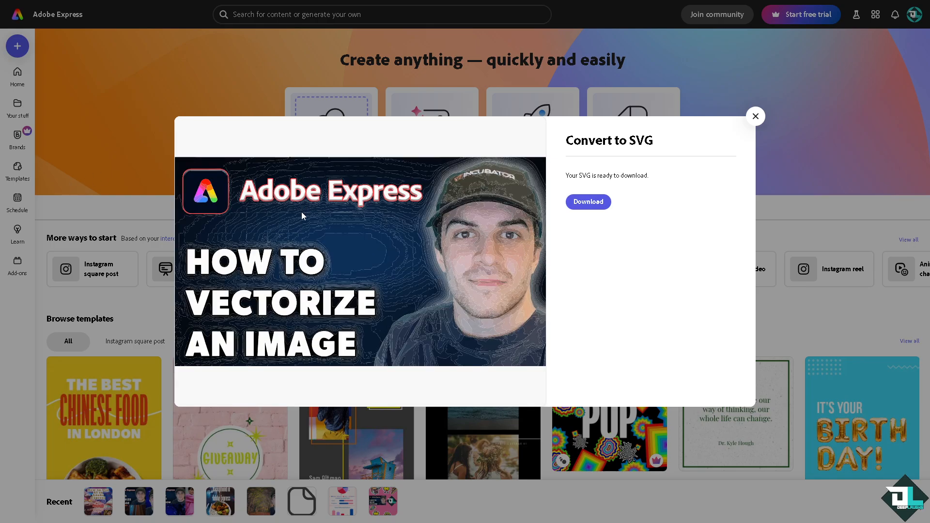
mouse_move(457, 247)
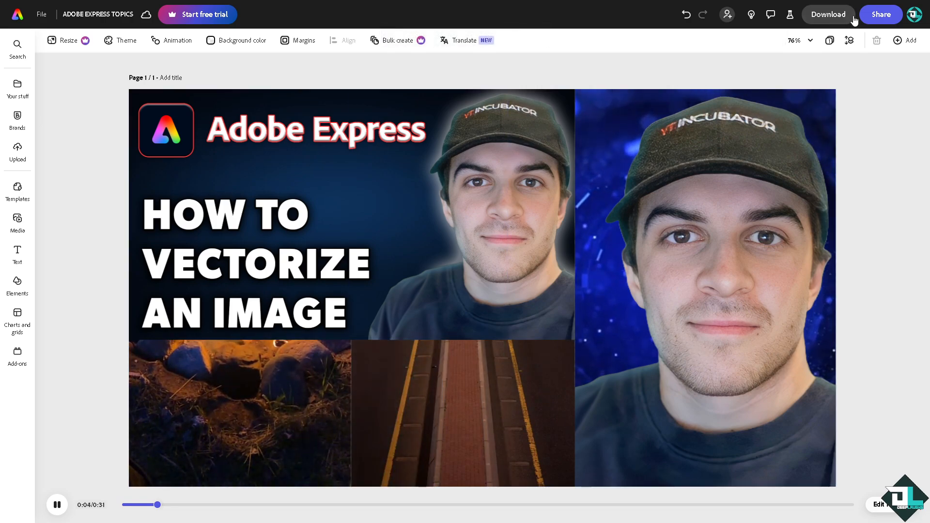
Add a new page to the thumbnail design from the Add menu
click(904, 40)
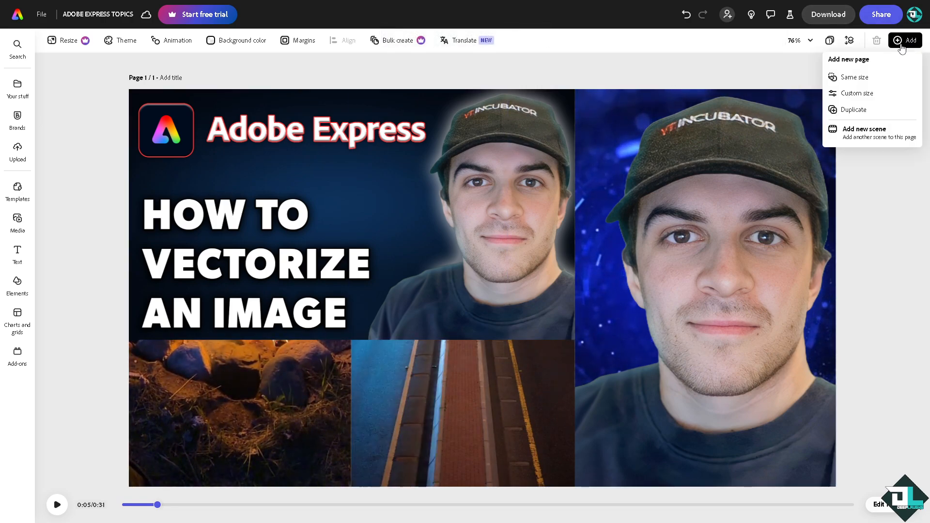
click(854, 77)
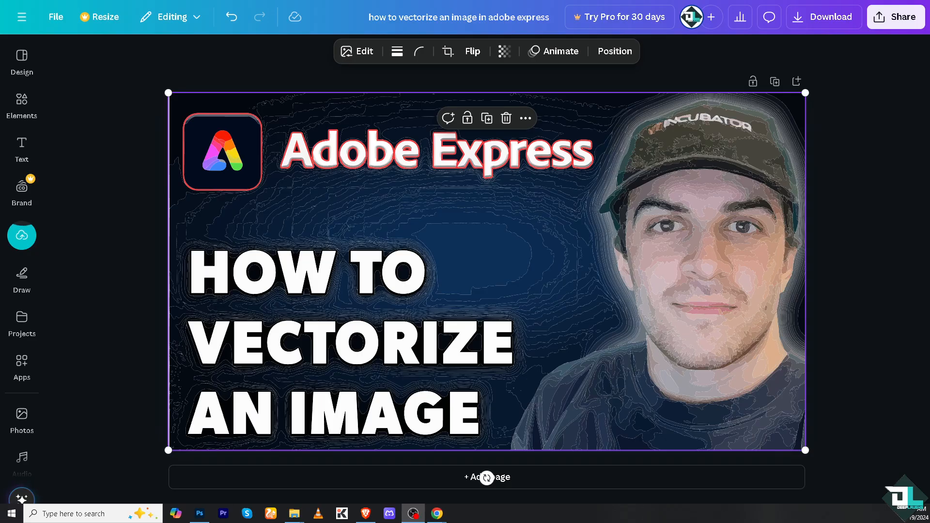
Switch to the Draw tools, deselect the vectorized thumbnail and bring up download options
click(21, 277)
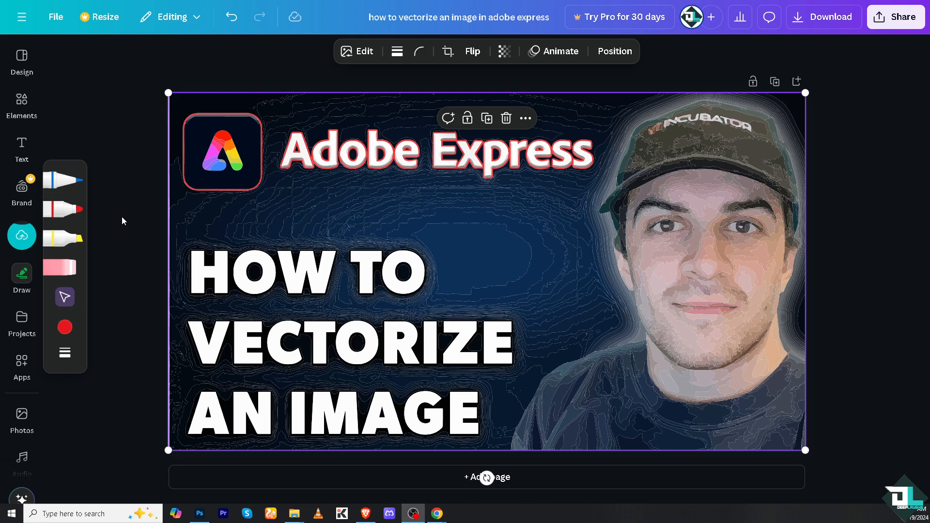
click(123, 221)
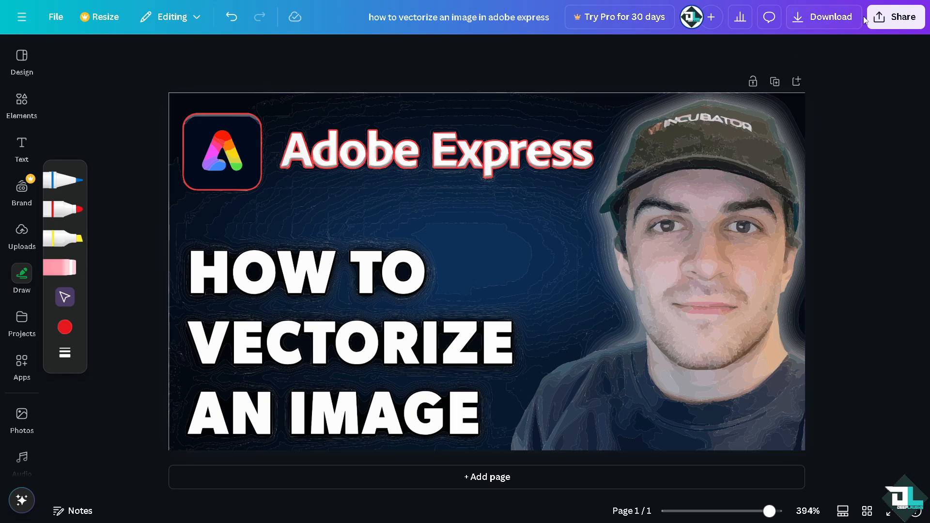
click(823, 16)
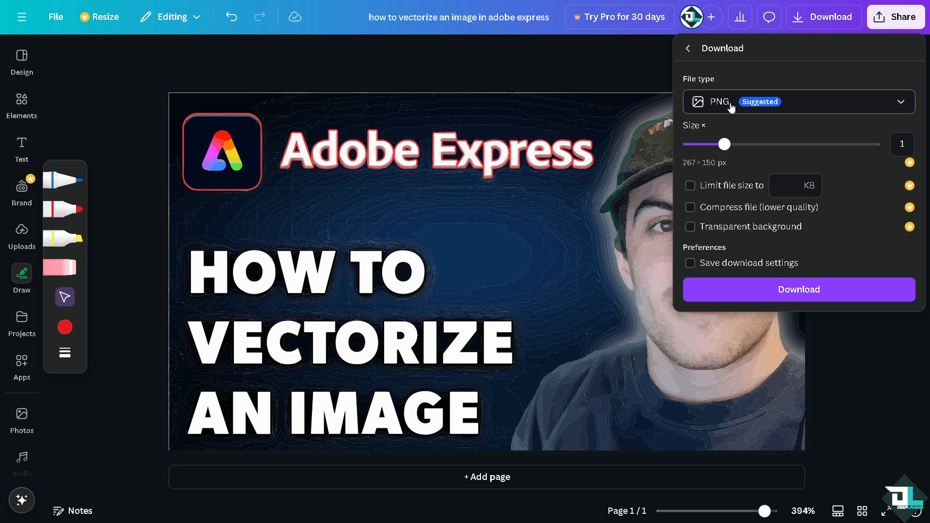
Download the thumbnail as PNG with Compress file toggled on then back off
click(690, 207)
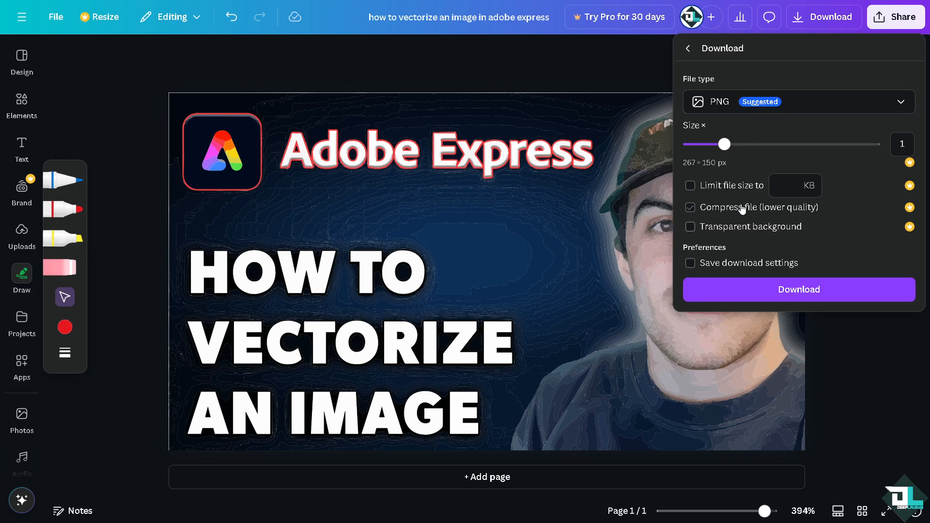
click(690, 207)
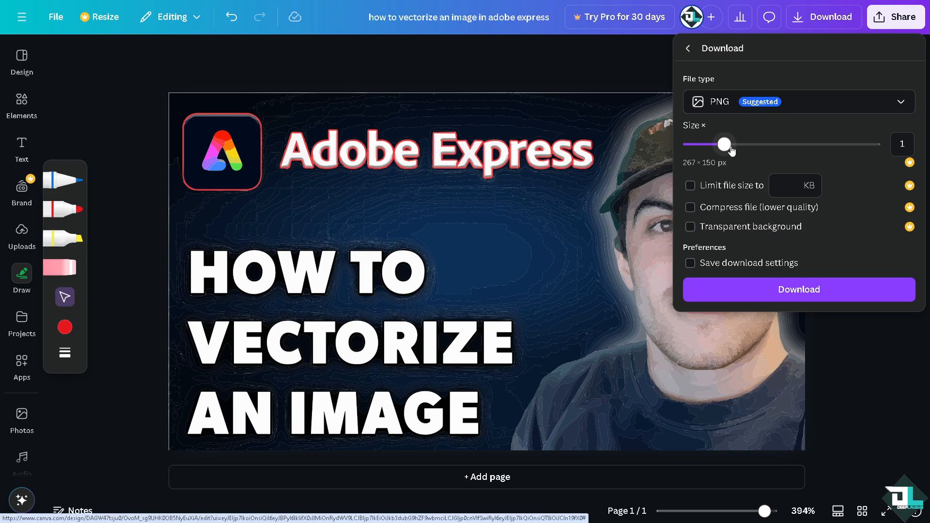
mouse_move(738, 169)
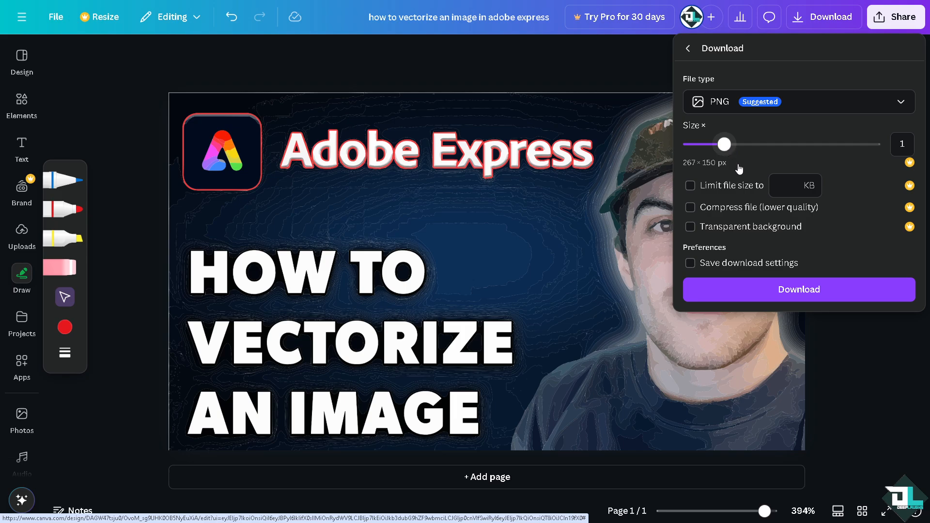
click(798, 290)
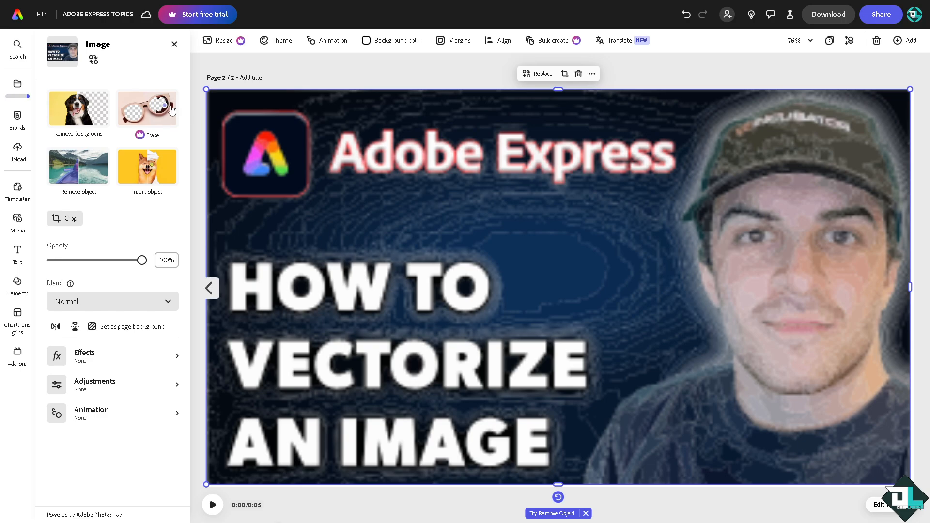
mouse_move(79, 109)
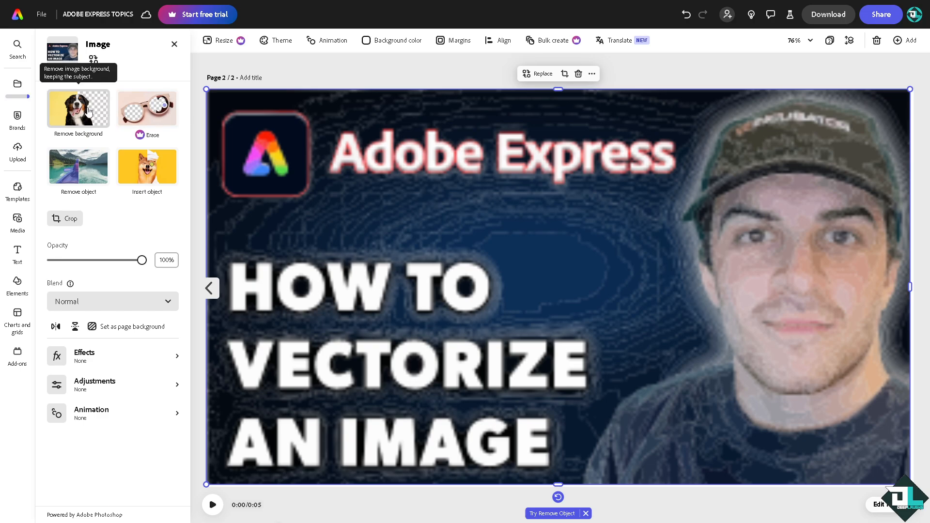
Remove the background from the re-imported thumbnail so the person stands out
click(79, 108)
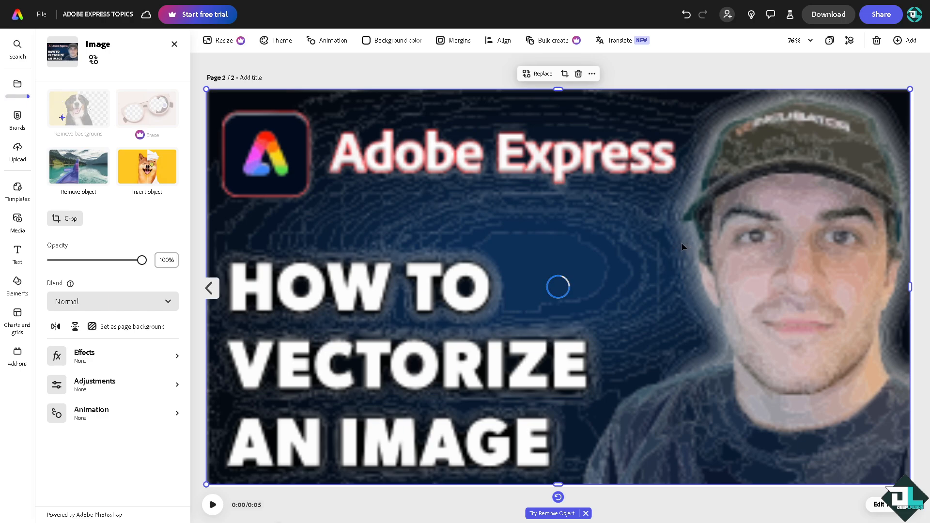
mouse_move(756, 236)
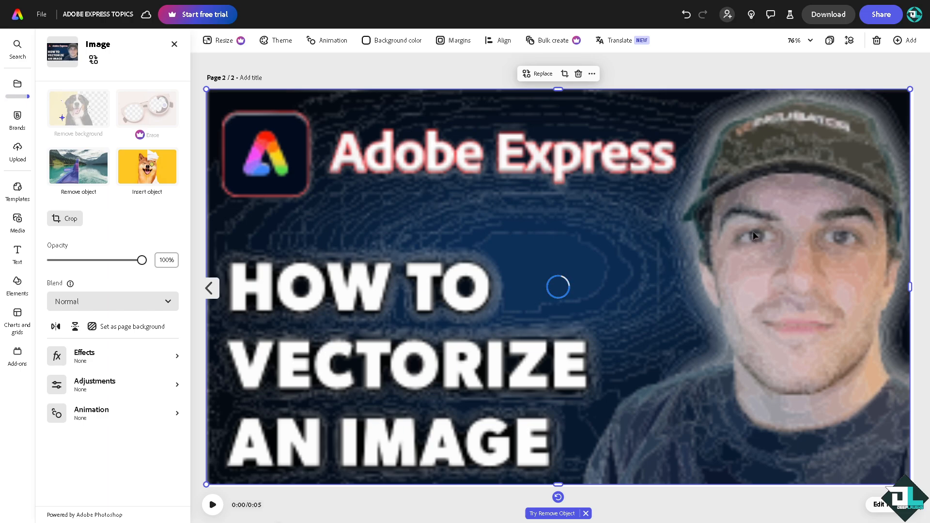
mouse_move(787, 232)
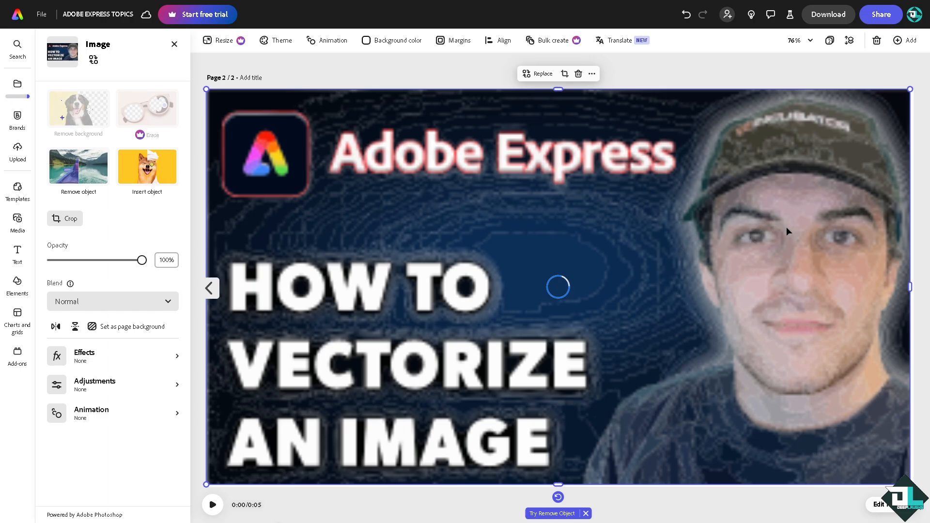
mouse_move(486, 223)
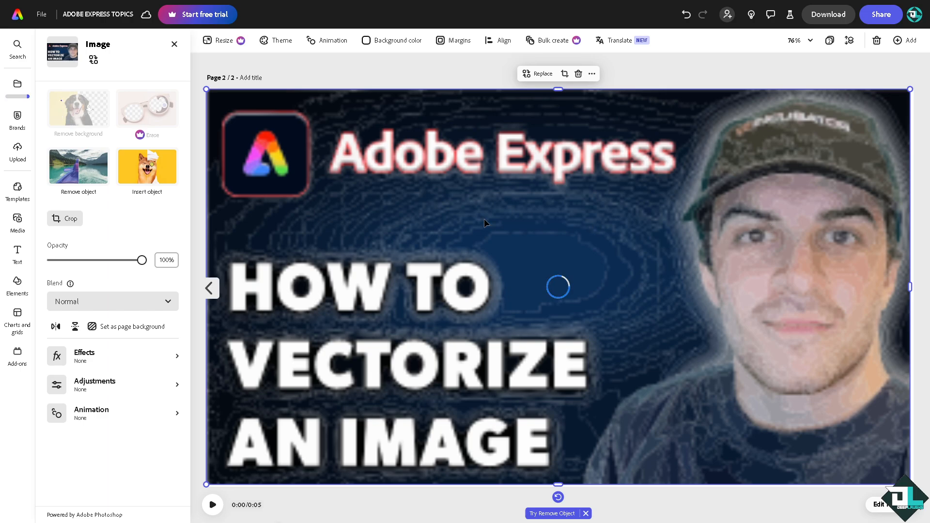
mouse_move(397, 122)
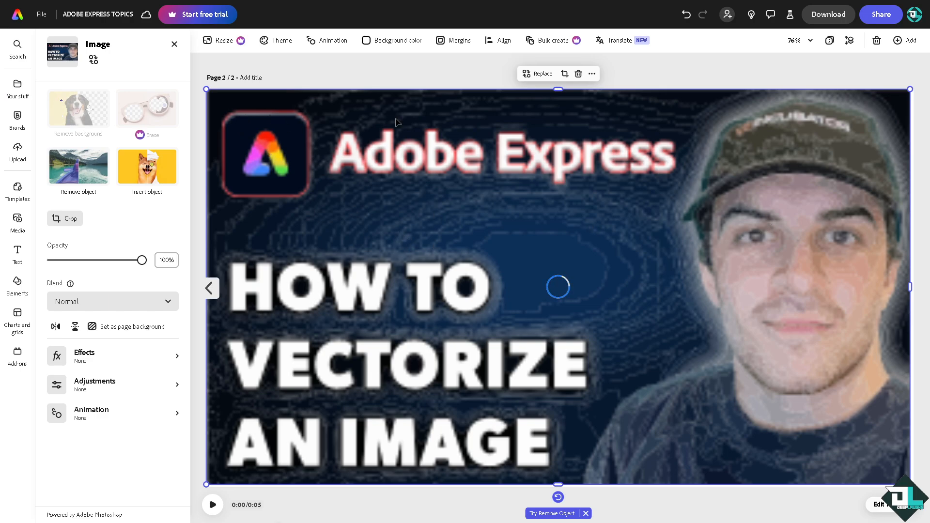
mouse_move(626, 200)
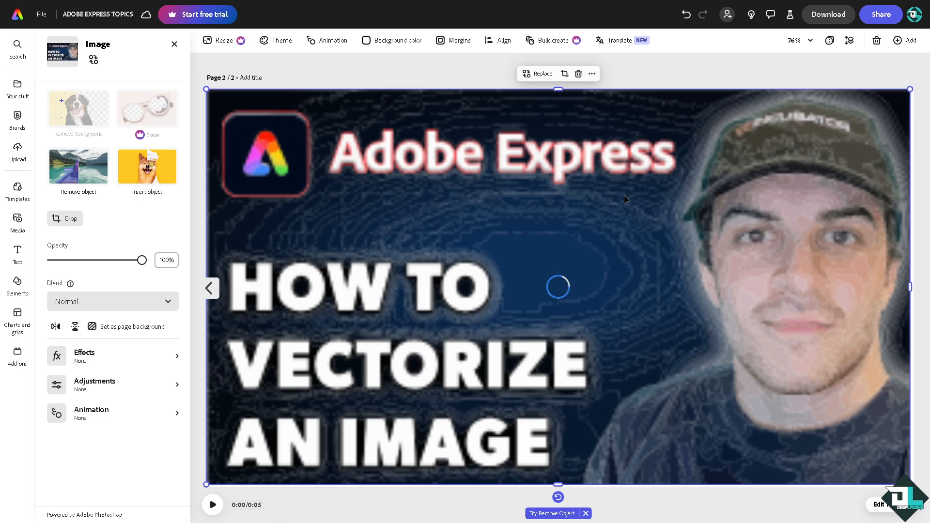
mouse_move(774, 248)
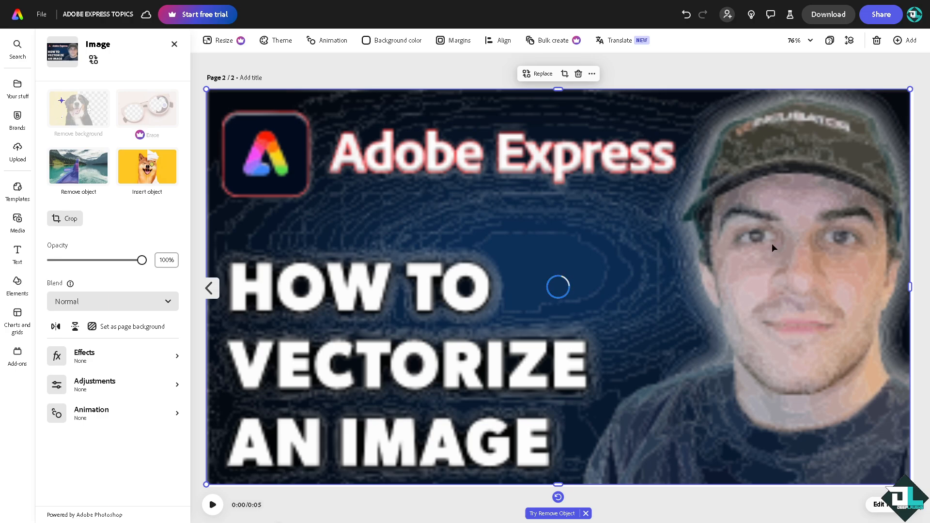
mouse_move(334, 214)
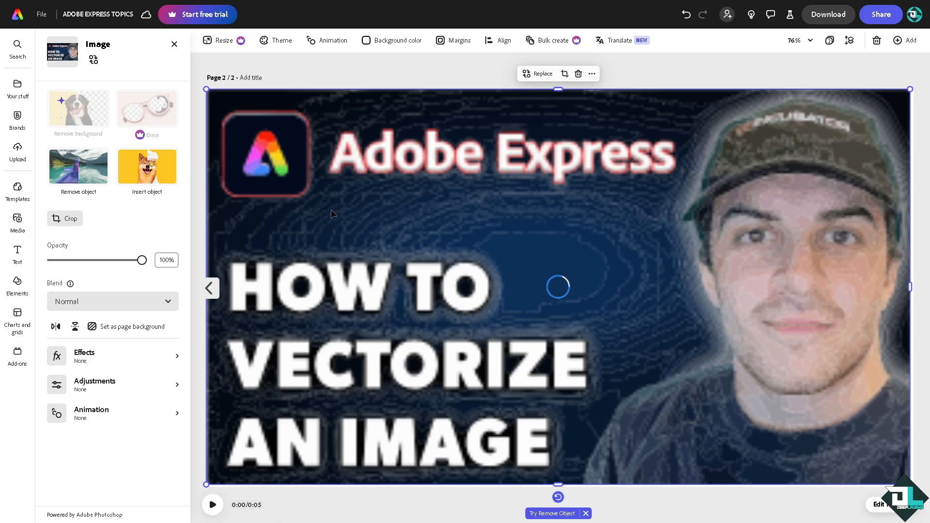
mouse_move(711, 240)
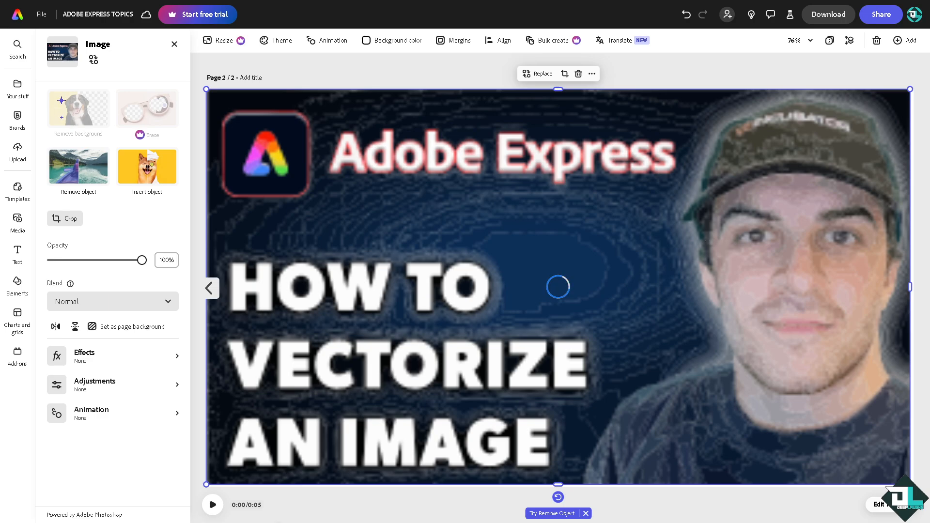
click(77, 109)
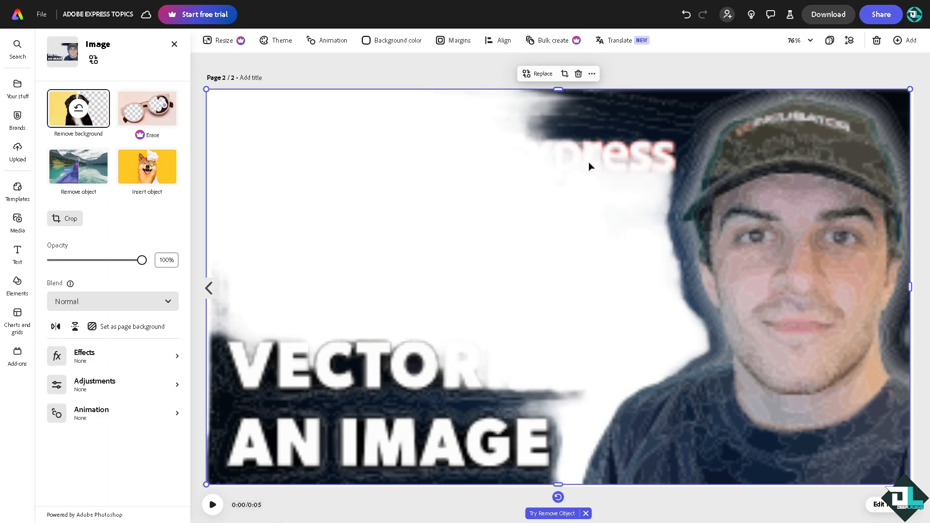
mouse_move(18, 191)
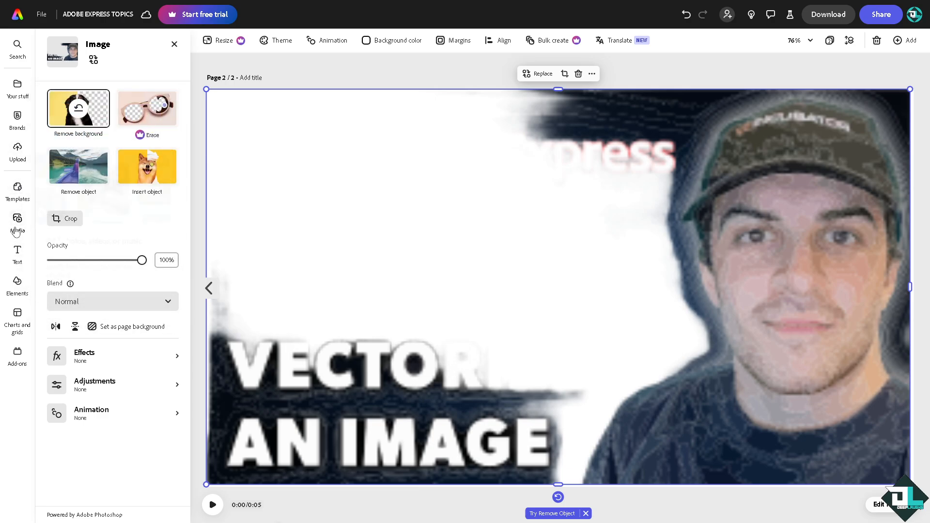
Browse Media > Elements > All and view the full Shapes collection
click(18, 222)
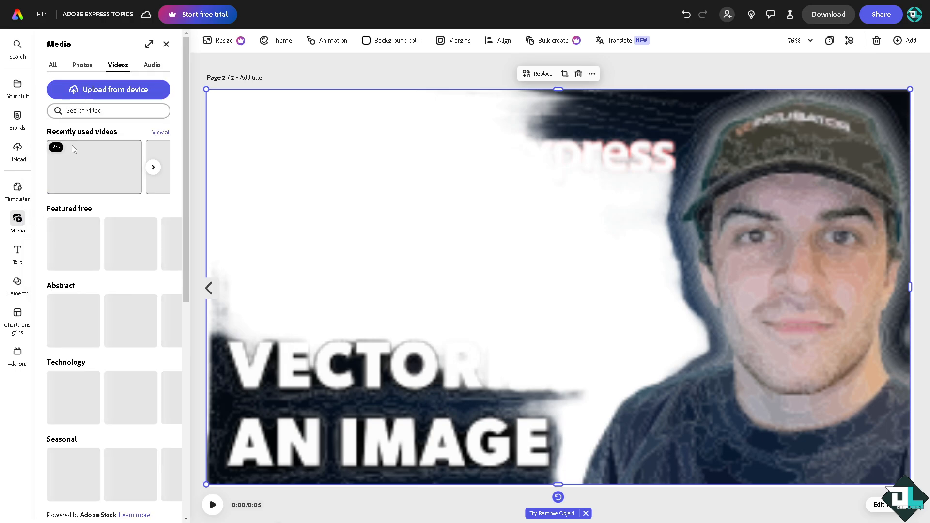
click(17, 285)
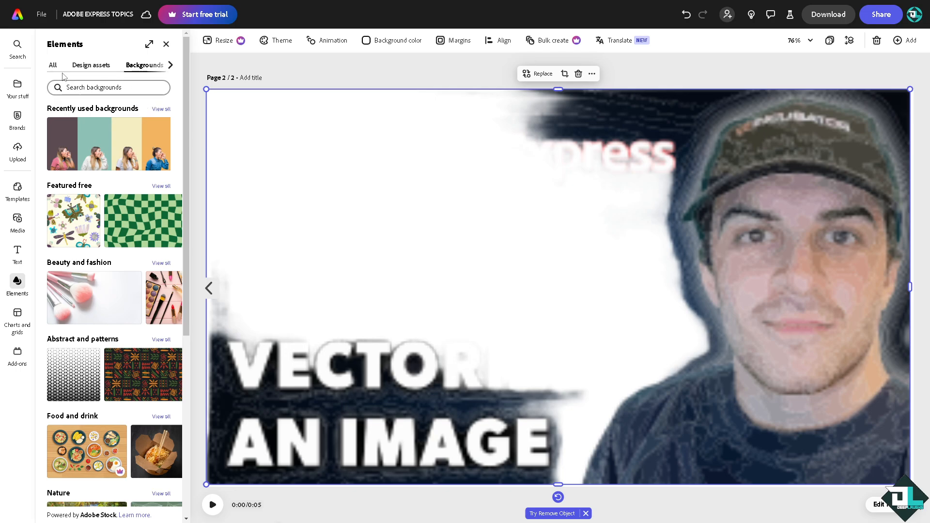
click(52, 66)
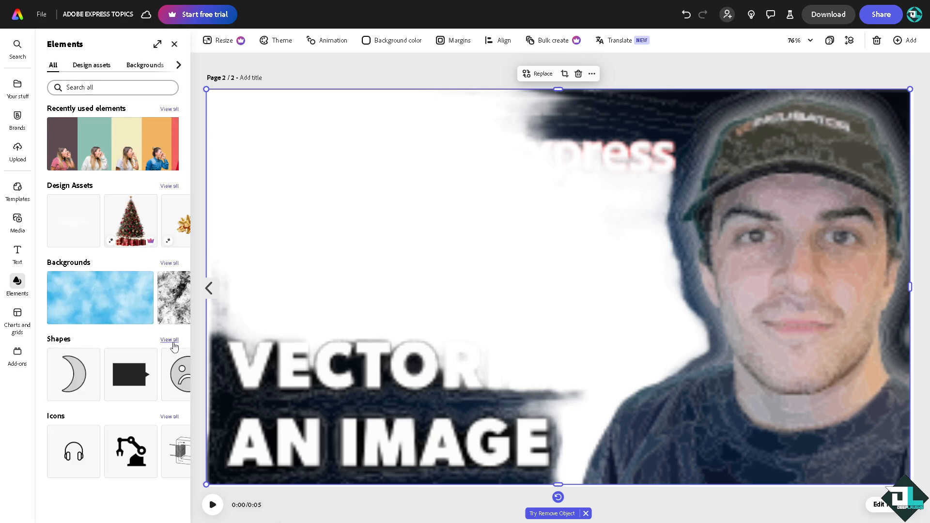
click(130, 374)
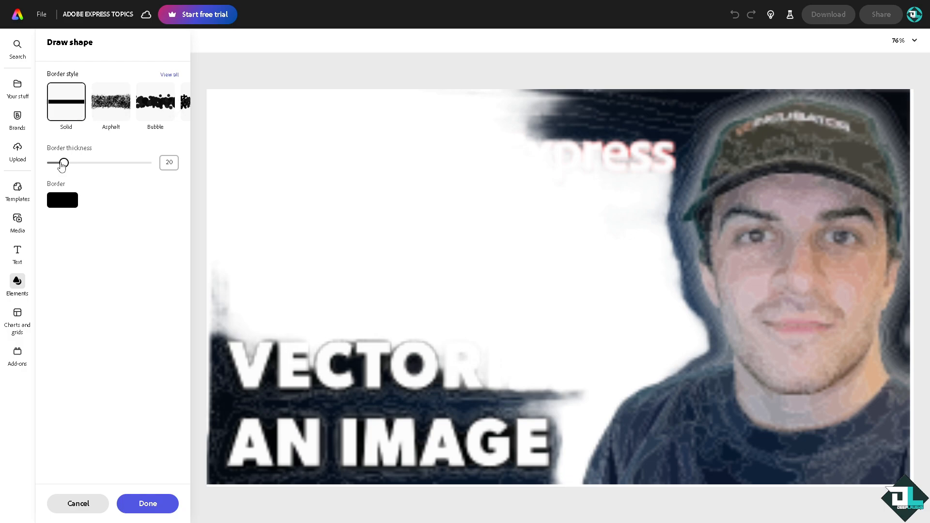
Thin the shape border thickness to 11 before tracing the dashed outline
drag(77, 163, 57, 163)
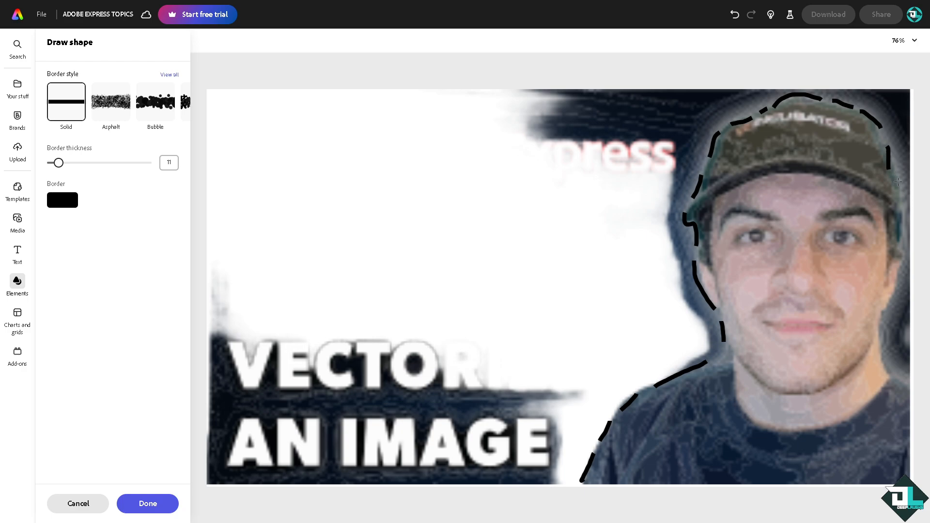
mouse_move(903, 249)
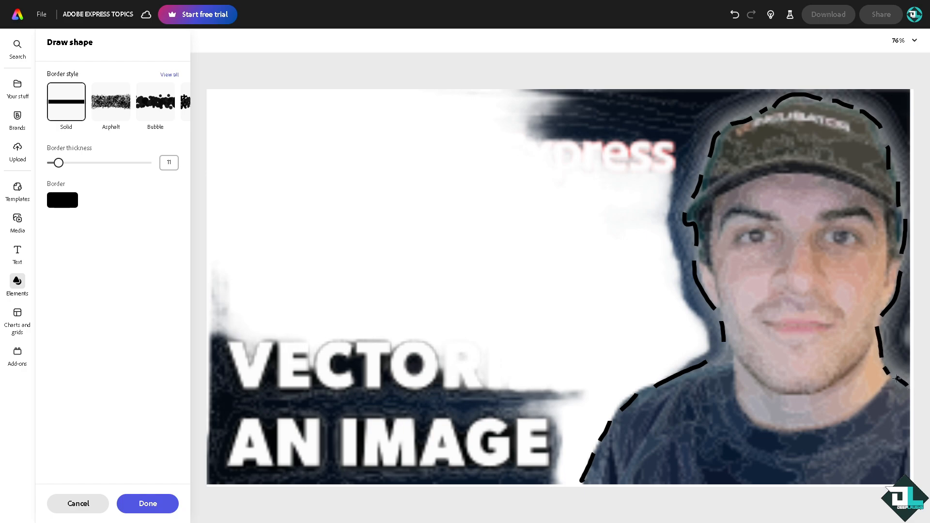
mouse_move(889, 339)
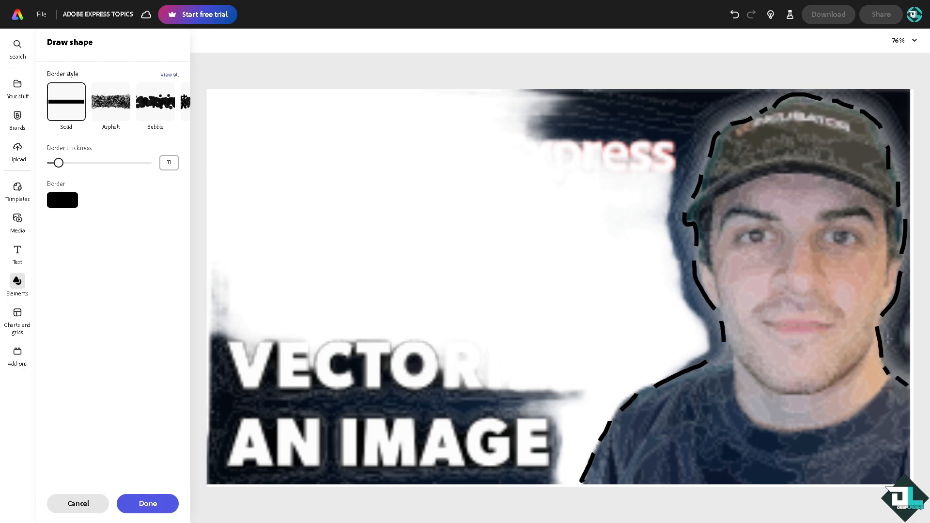
mouse_move(436, 409)
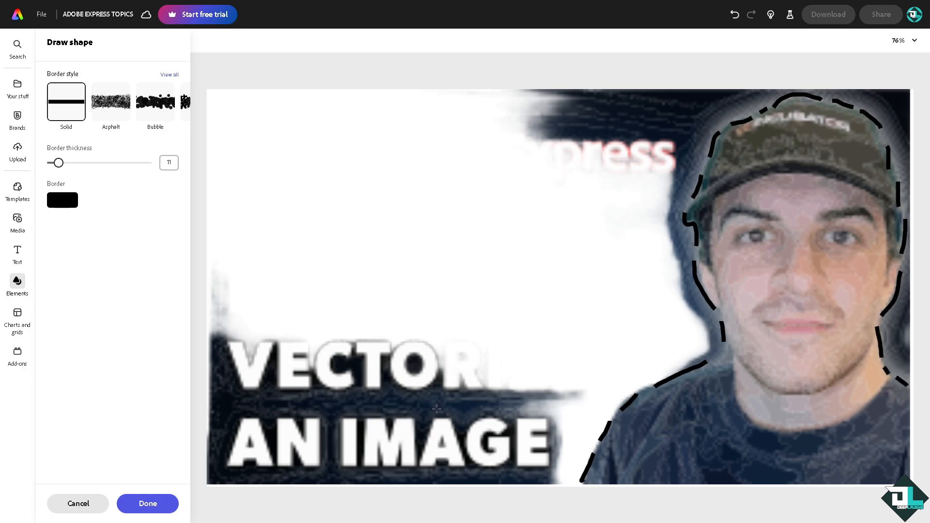